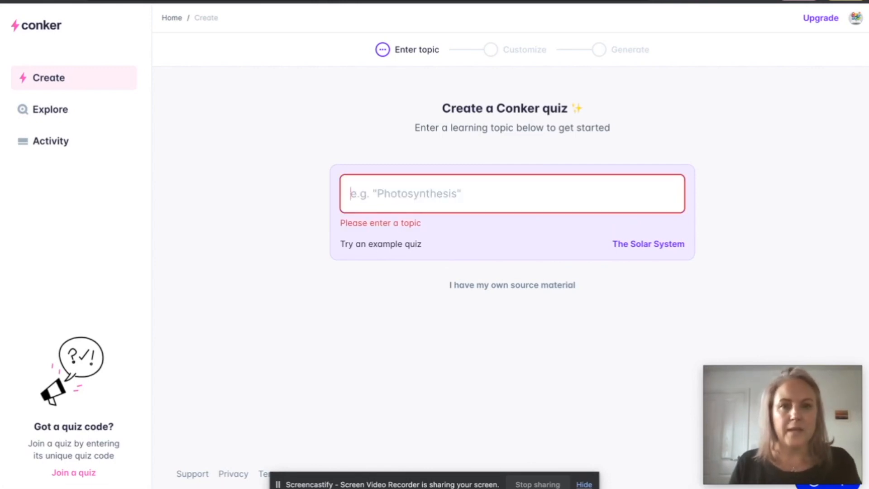
# Enter "Photosynthesis" as the learning topic for the new quiz.
pyautogui.write('Ph')
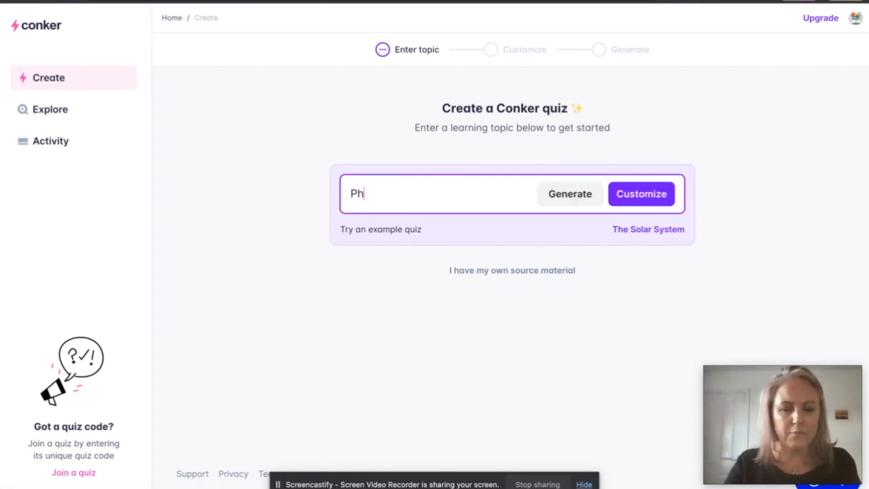
pyautogui.write('otosyn')
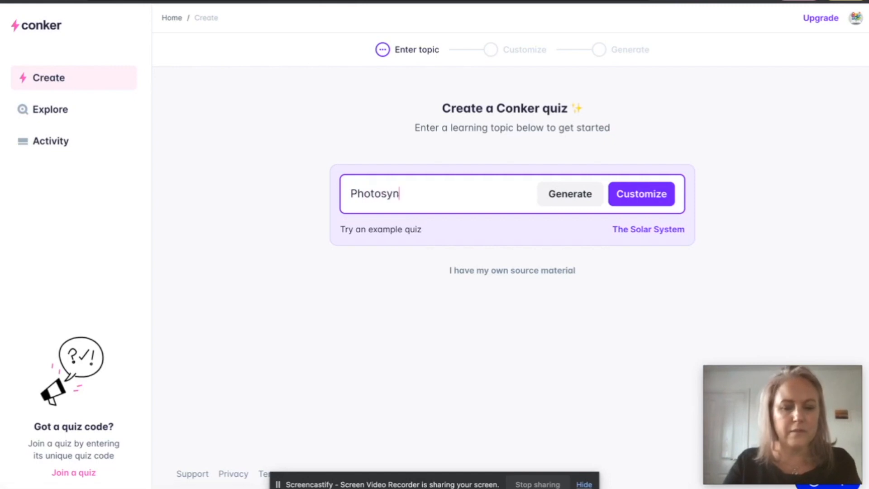
pyautogui.write('thesis')
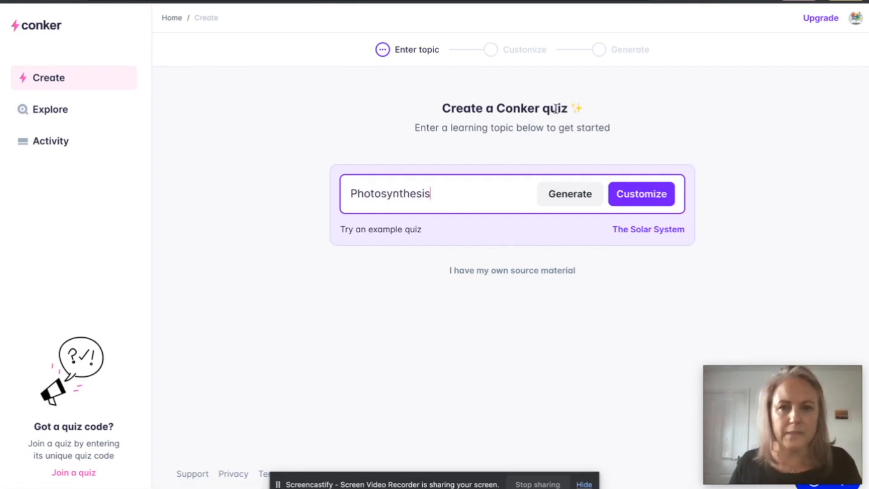
# Proceed to Customize and set the Number of questions to 10.
pyautogui.click(640, 194)
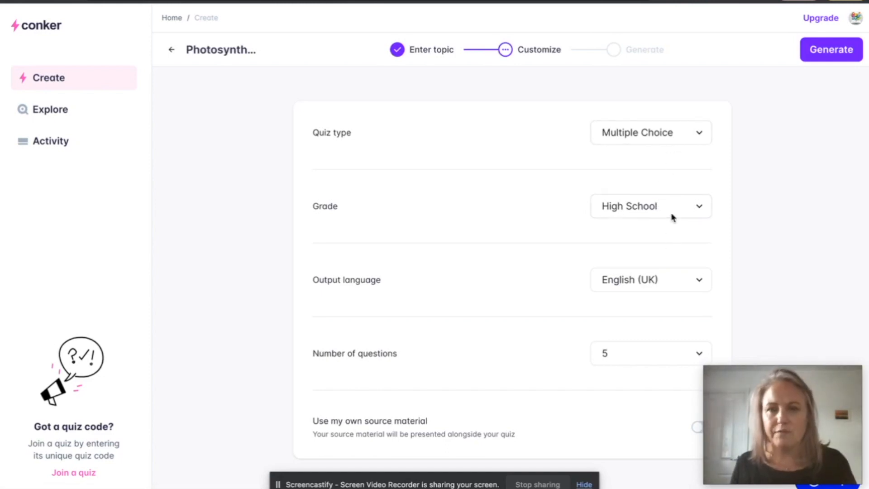
pyautogui.rightClick(651, 206)
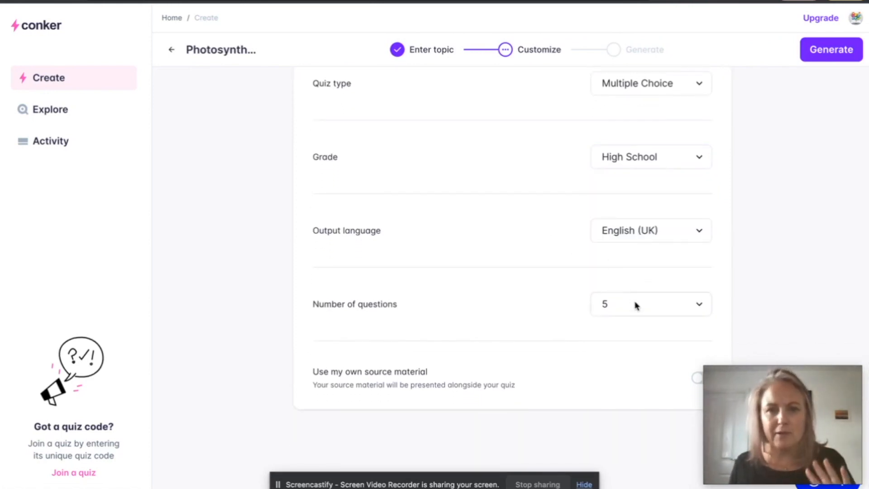
pyautogui.moveTo(649, 316)
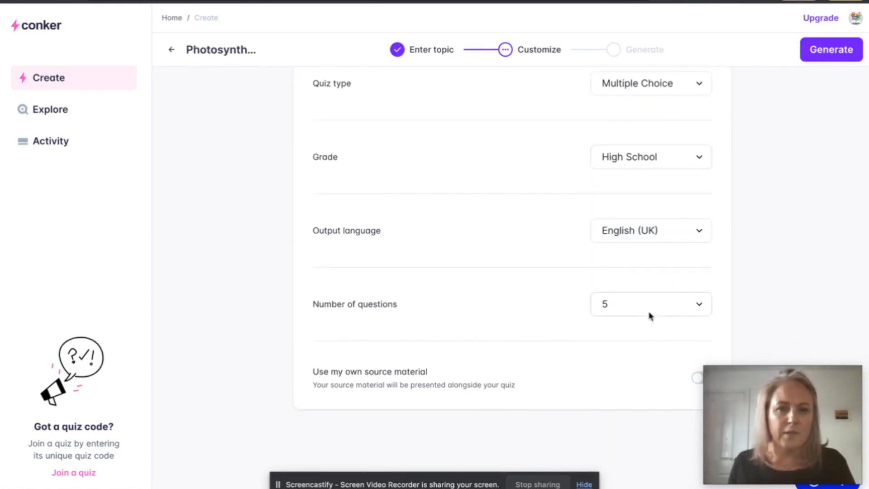
pyautogui.click(651, 304)
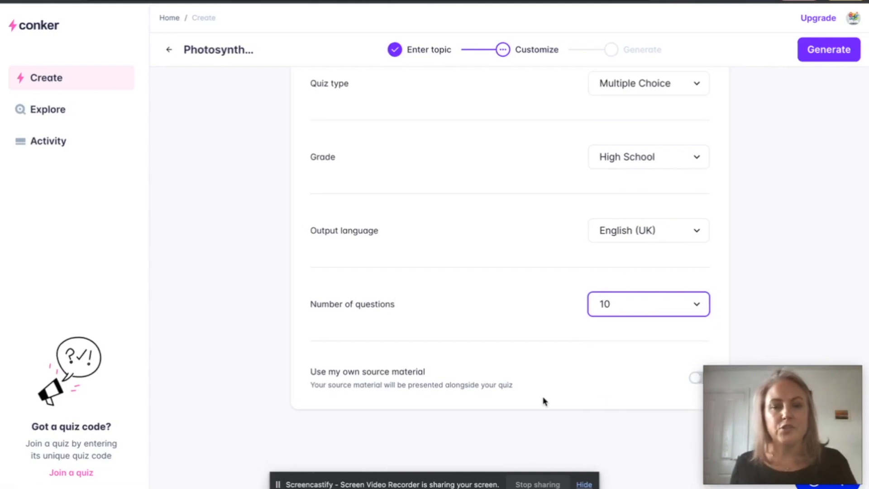
pyautogui.moveTo(717, 333)
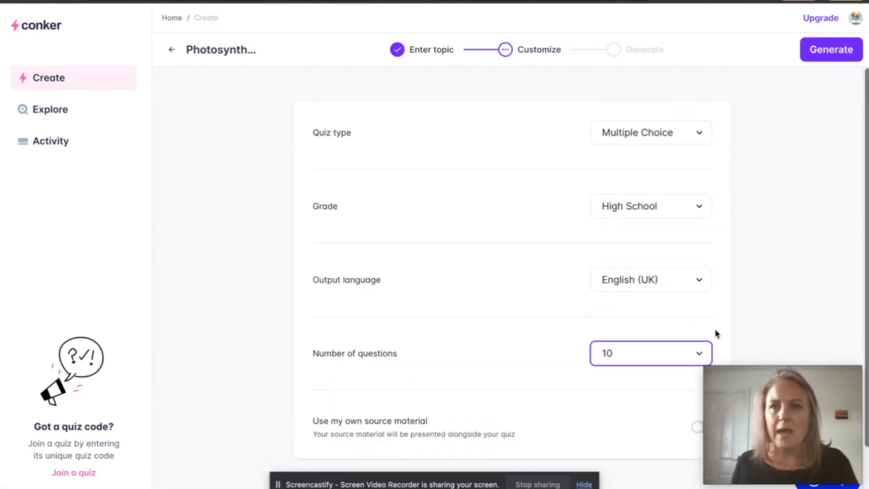
# Generate the 10 multiple-choice Photosynthesis questions with answers marked.
pyautogui.click(831, 49)
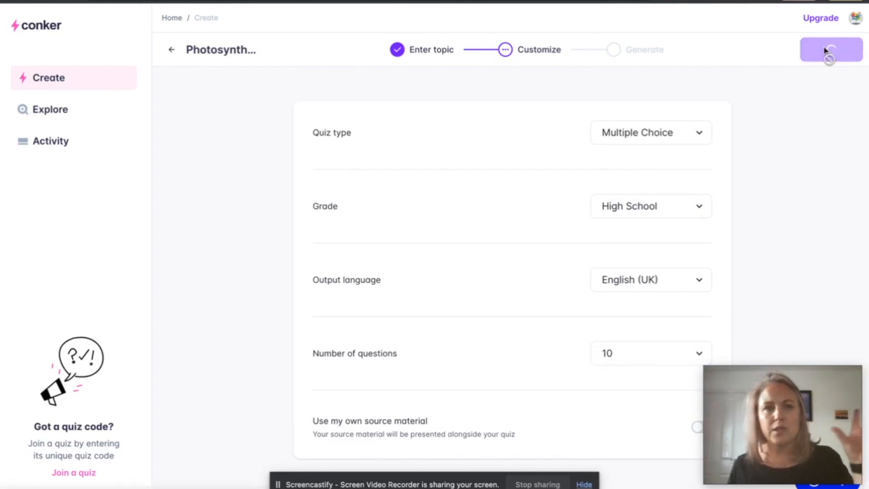
pyautogui.click(831, 48)
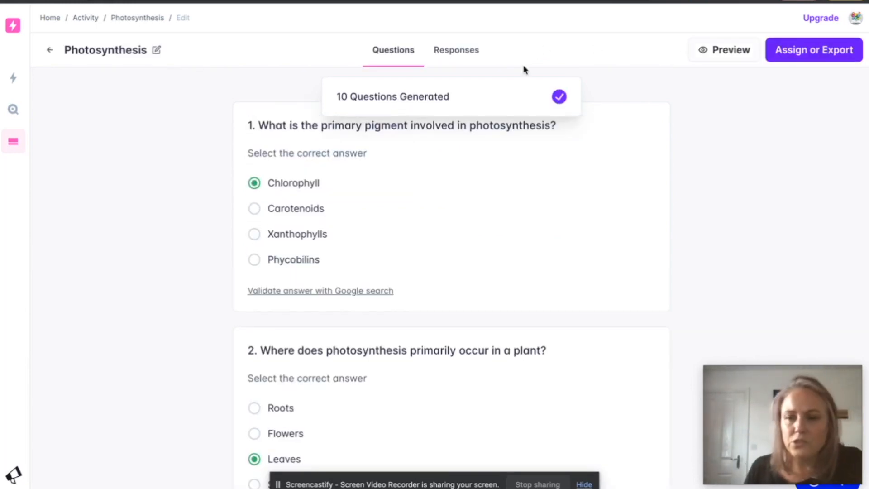
pyautogui.moveTo(519, 134)
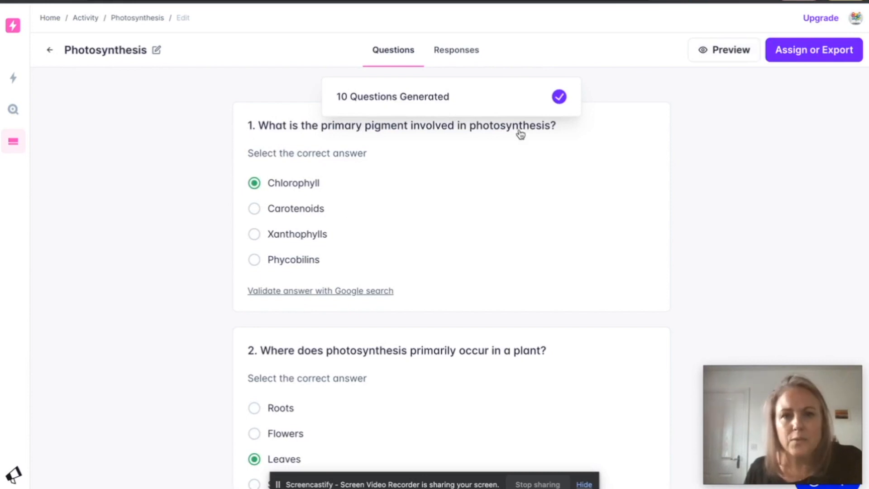
pyautogui.moveTo(259, 291)
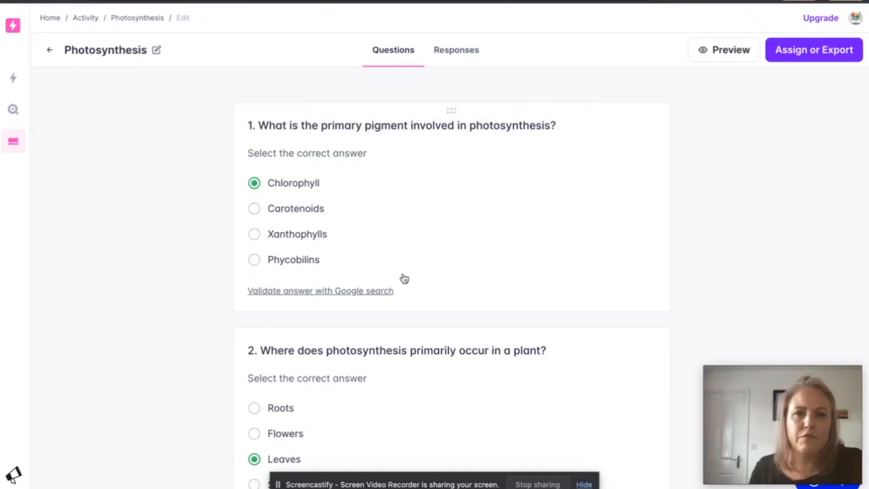
pyautogui.scroll(-3)
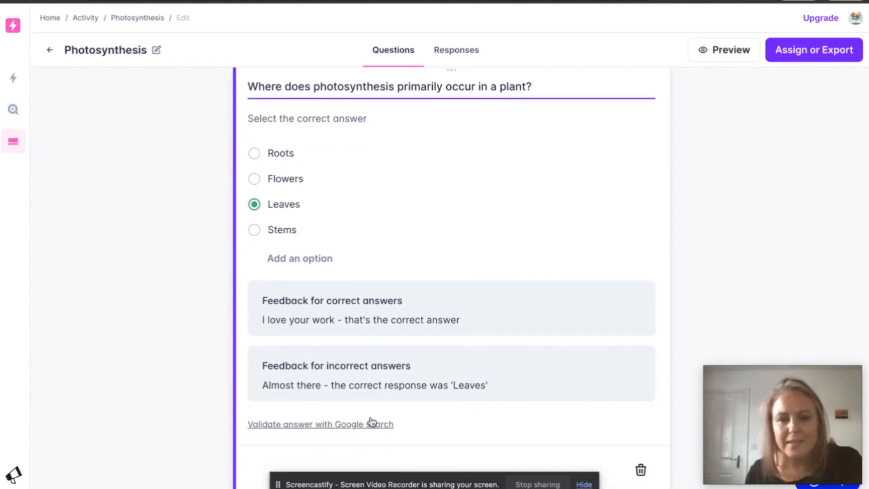
pyautogui.moveTo(534, 407)
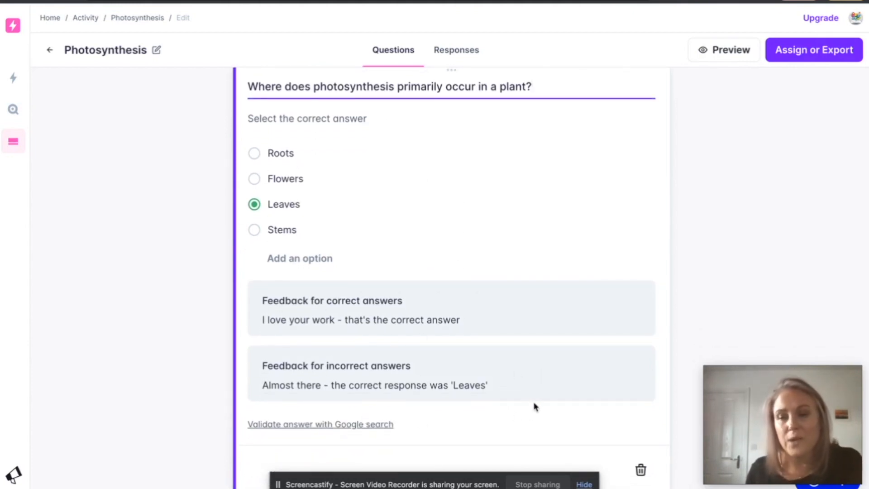
pyautogui.scroll(3)
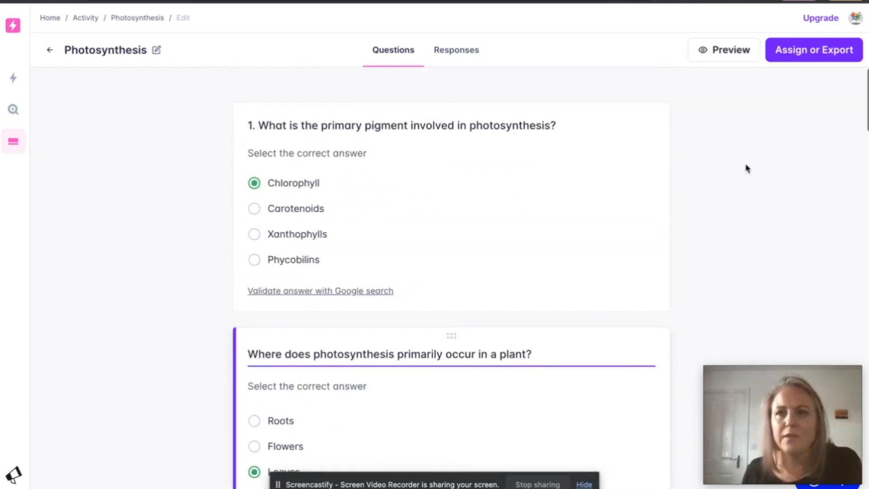
# Export the quiz to Google Forms via Assign or Export and open it there.
pyautogui.click(813, 50)
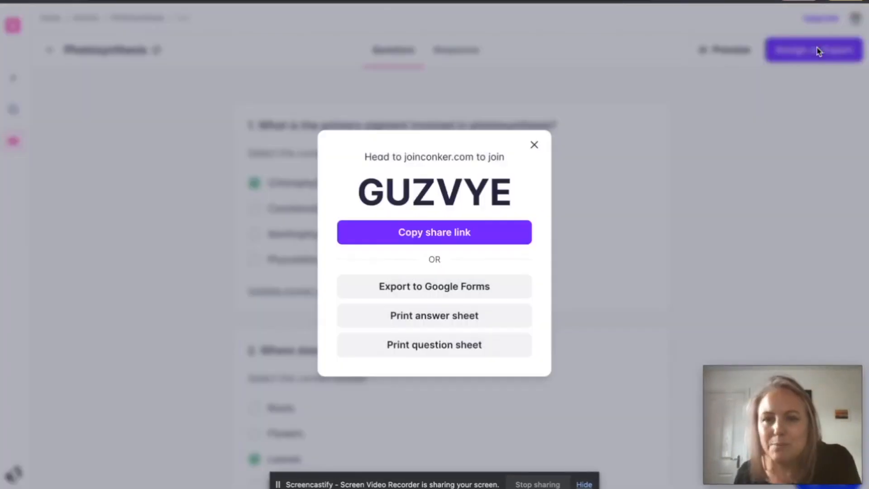
pyautogui.click(434, 286)
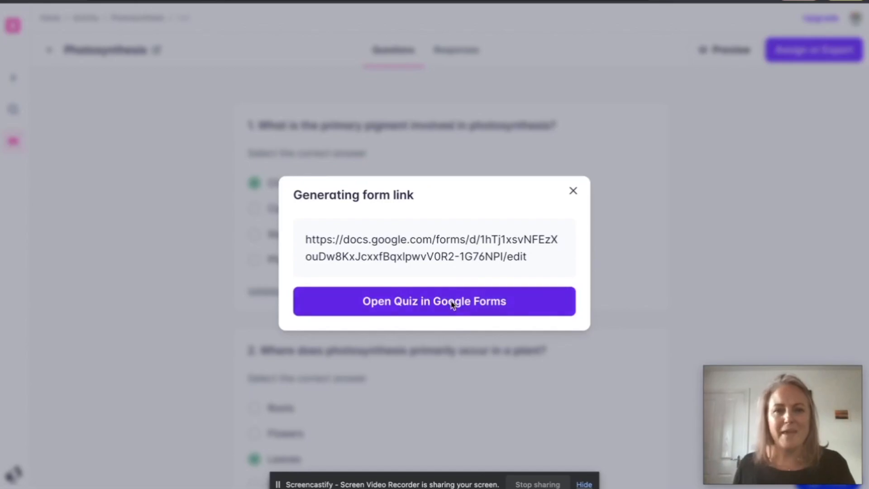
pyautogui.click(433, 300)
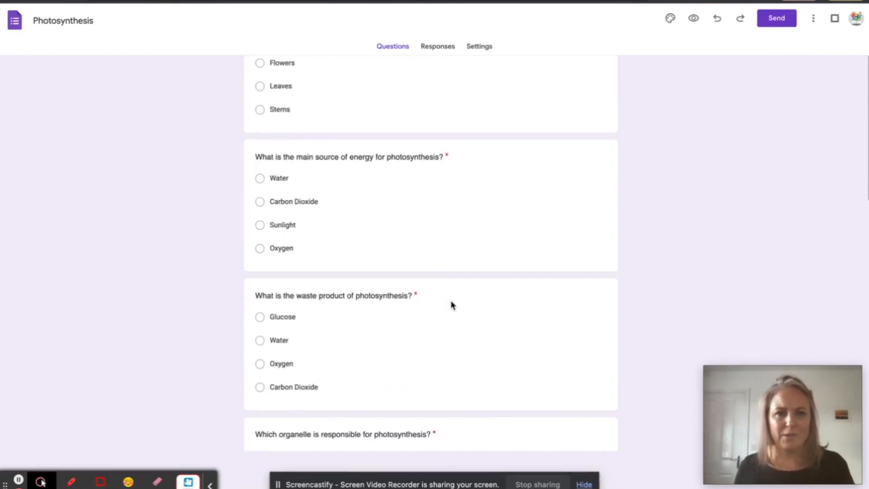
pyautogui.scroll(-3)
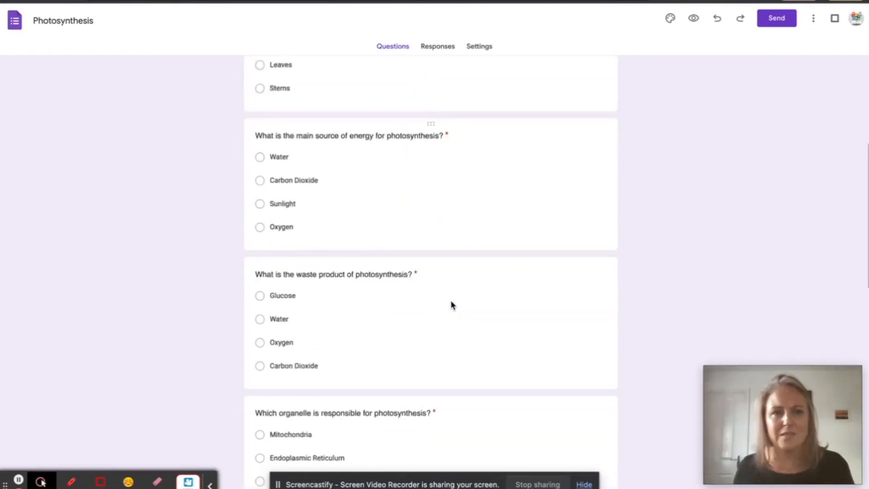
pyautogui.scroll(3)
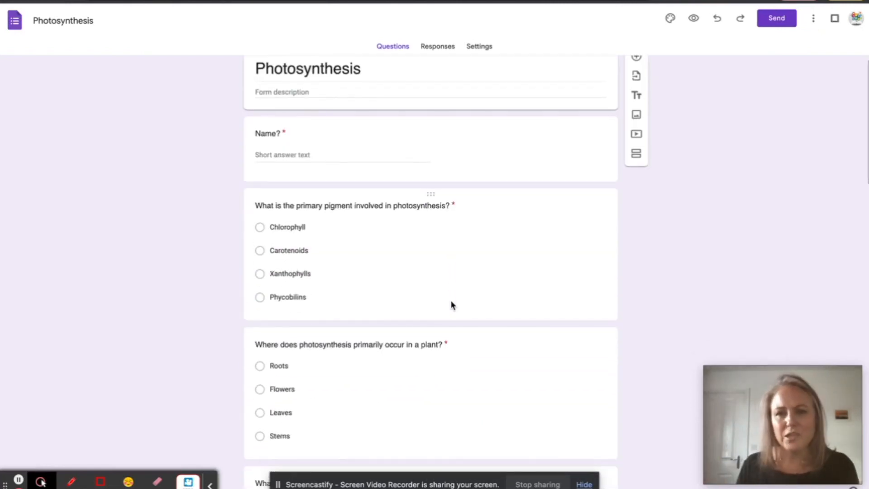